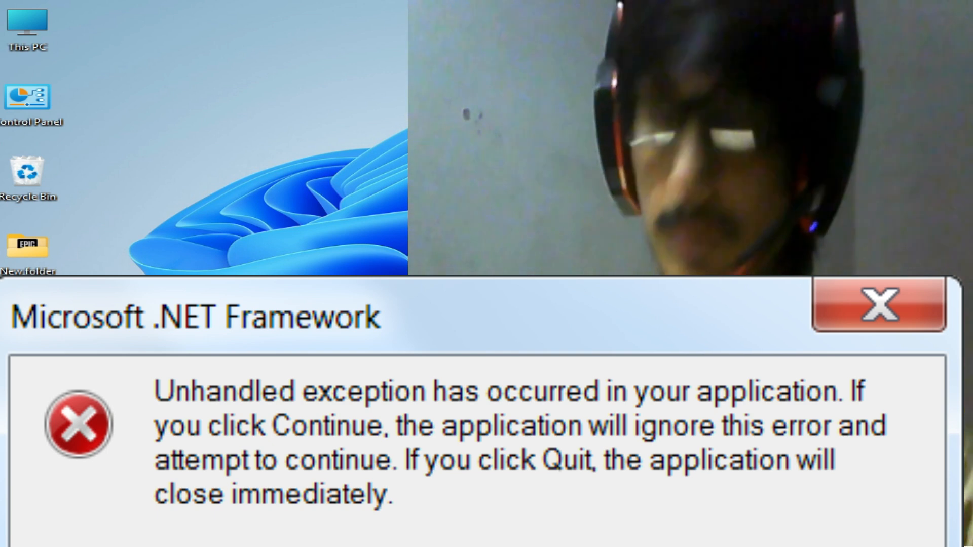
Step: Launch Computer Management from the This PC desktop icon's Manage action
{"action": "left_click", "coordinate": [877, 304]}
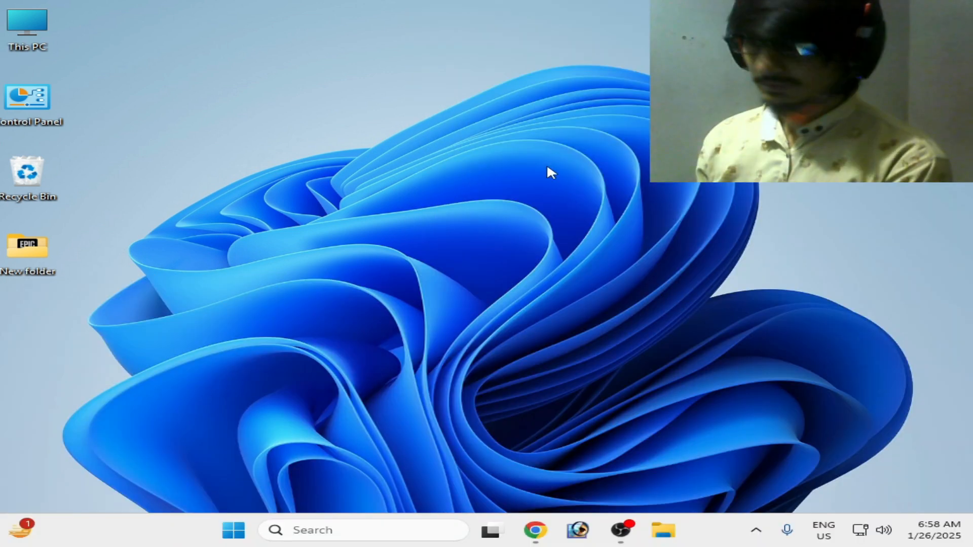
{"action": "right_click", "coordinate": [27, 28]}
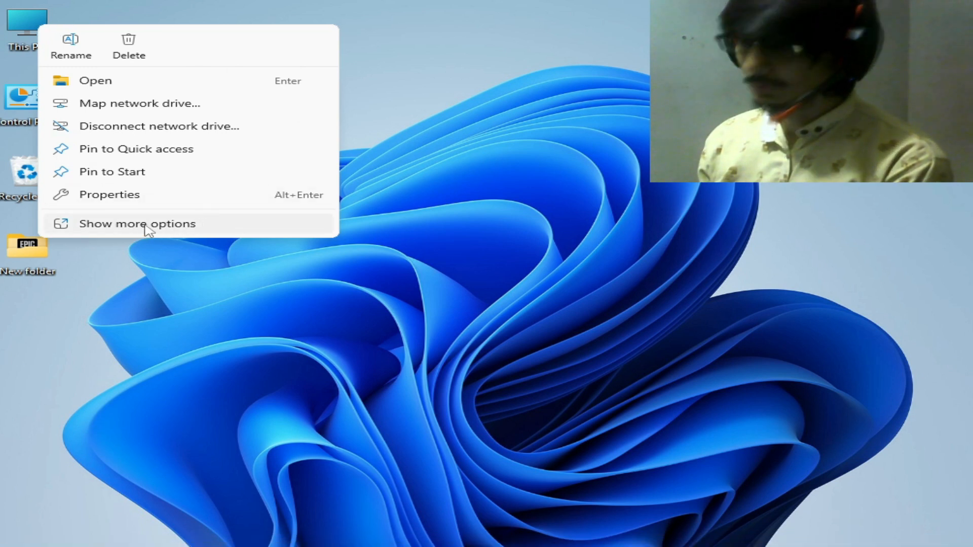
{"action": "left_click", "coordinate": [138, 223]}
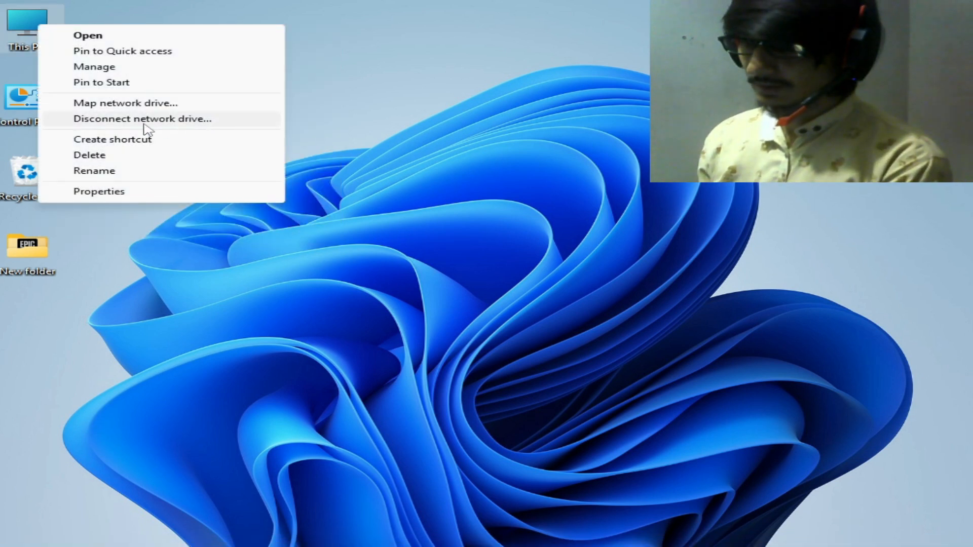
{"action": "left_click", "coordinate": [370, 225]}
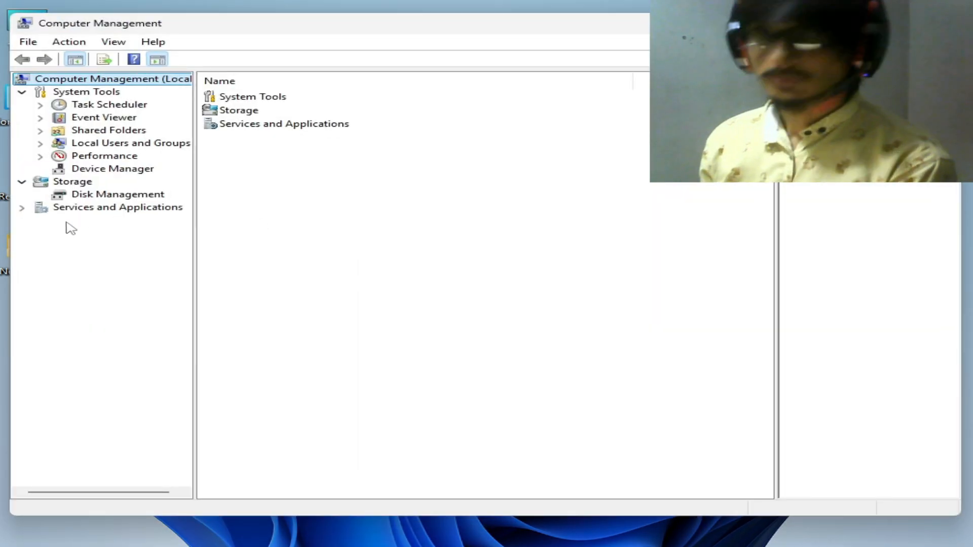
Step: Expand Services and Applications and request the WMI Control properties
{"action": "left_click", "coordinate": [22, 207]}
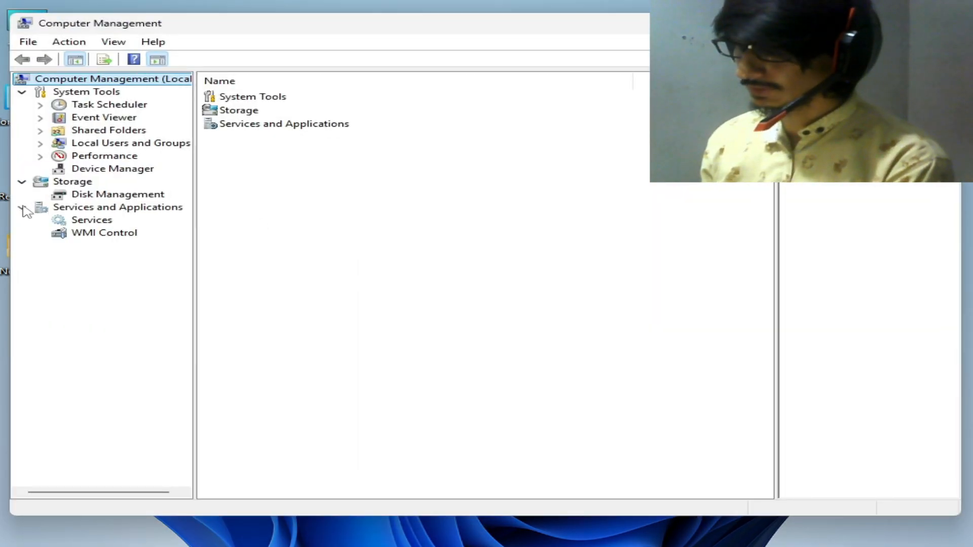
{"action": "left_click", "coordinate": [105, 233]}
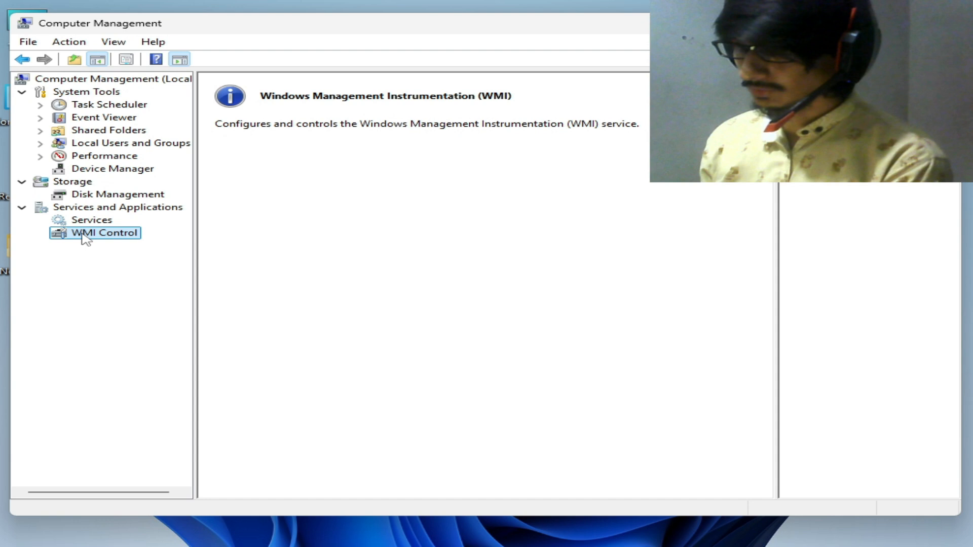
{"action": "right_click", "coordinate": [103, 232]}
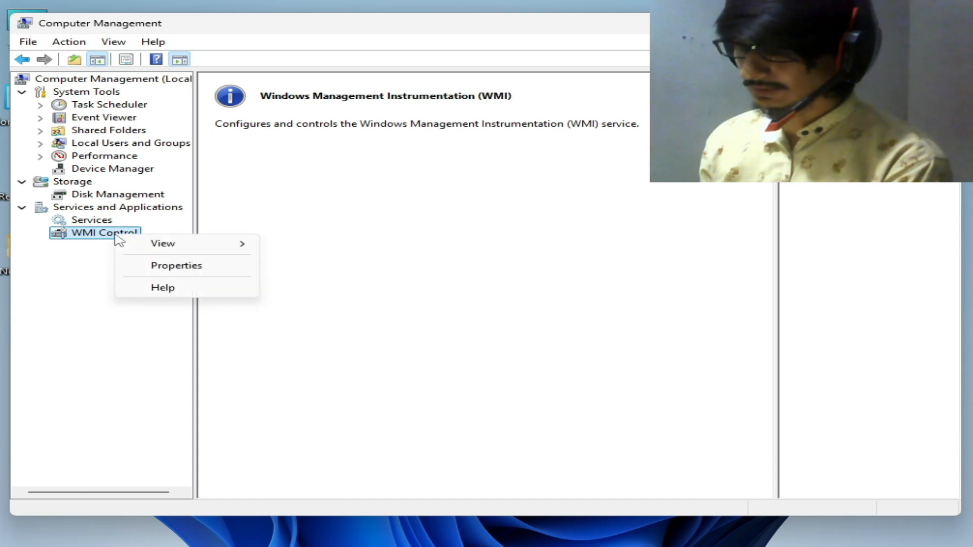
{"action": "left_click", "coordinate": [176, 265]}
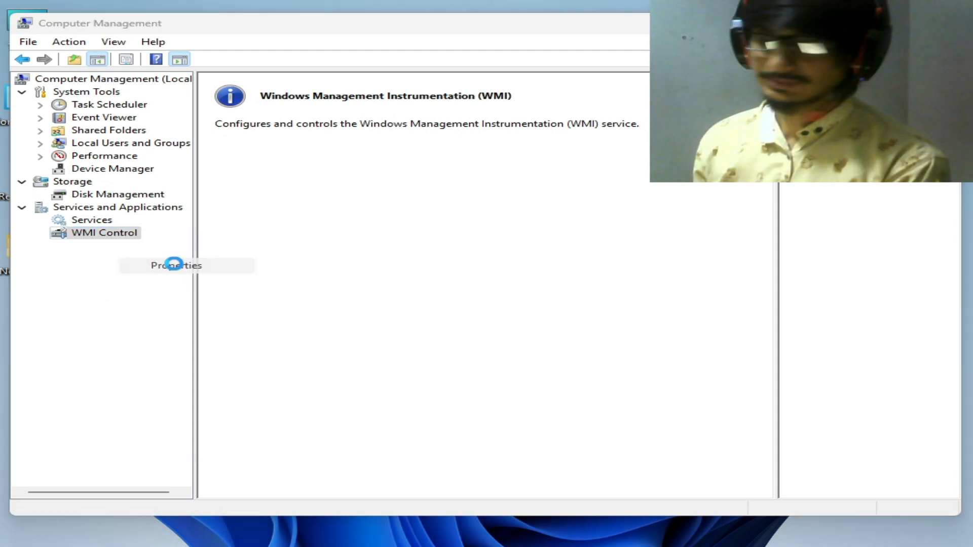
{"action": "left_click", "coordinate": [176, 265]}
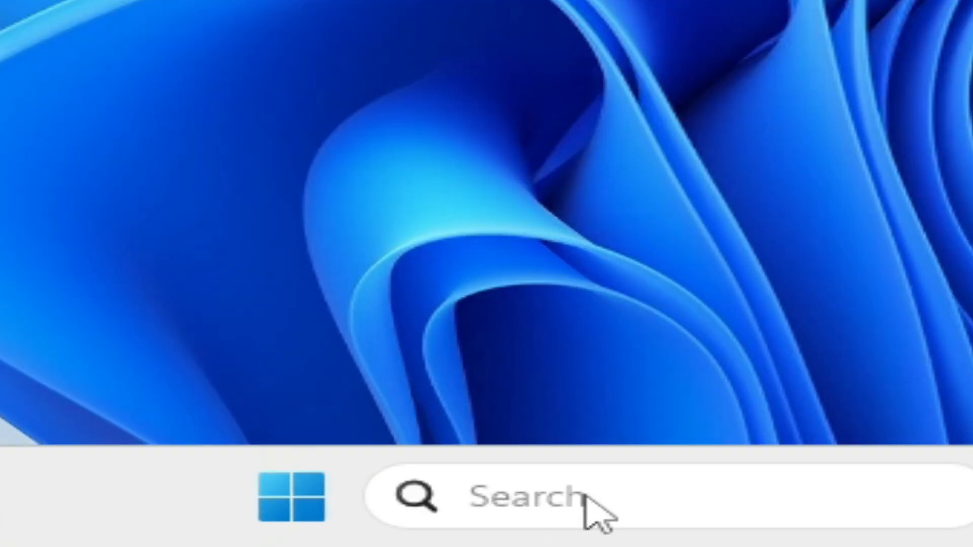
Step: Launch wmimgmt.msc via the Run dialog to show WMI Control Properties
{"action": "type", "text": "run"}
{"action": "type", "text": "wmimgmt.msc"}
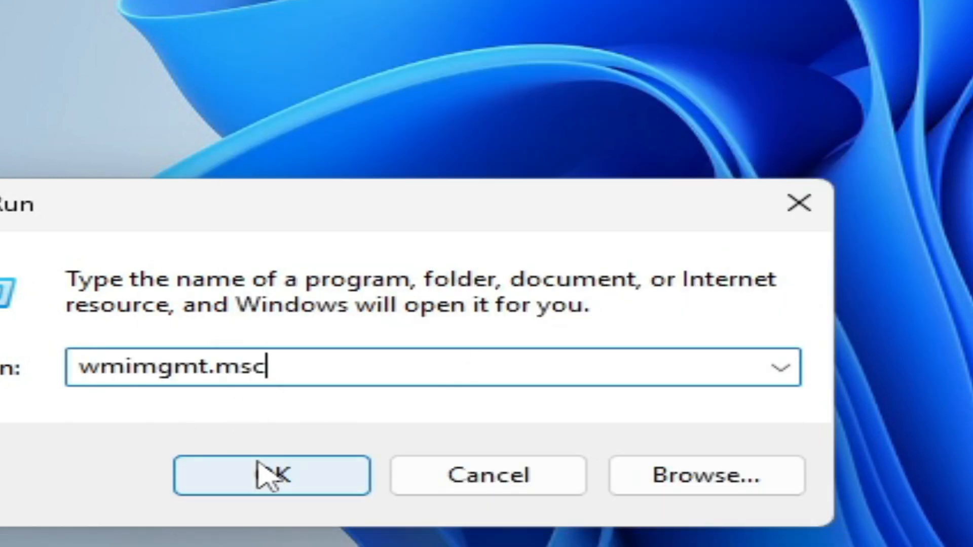
{"action": "left_click", "coordinate": [271, 475]}
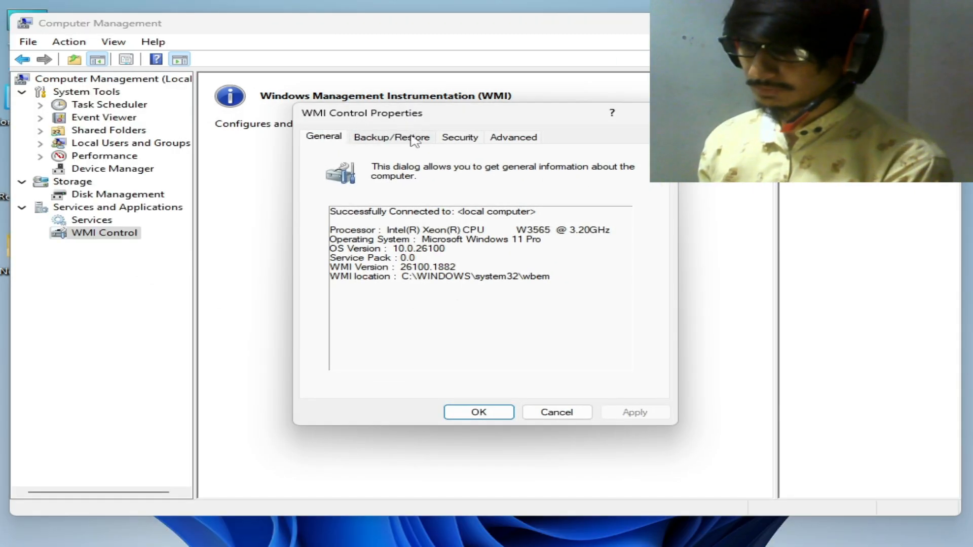
{"action": "mouse_move", "coordinate": [597, 272]}
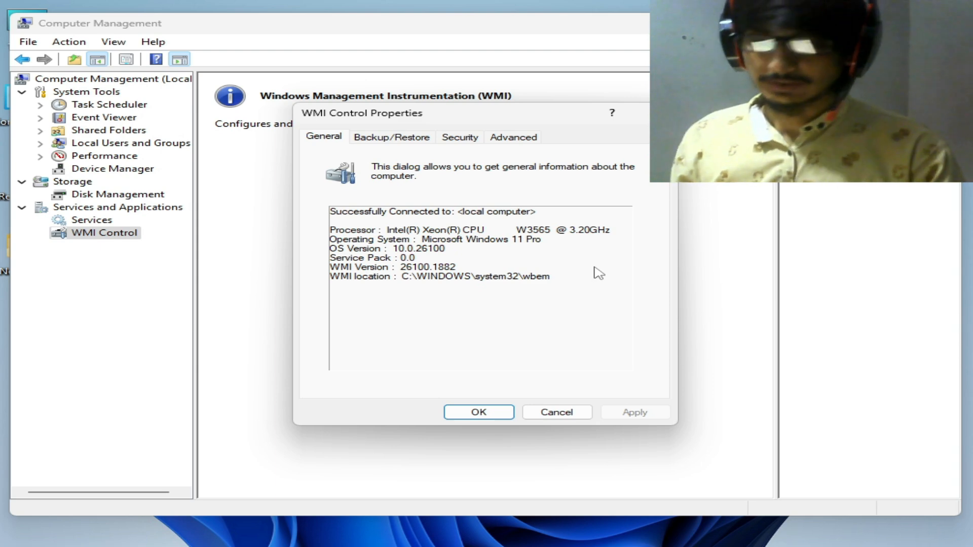
Step: Close the WMI Control Properties window after reviewing the General details
{"action": "left_click", "coordinate": [477, 412]}
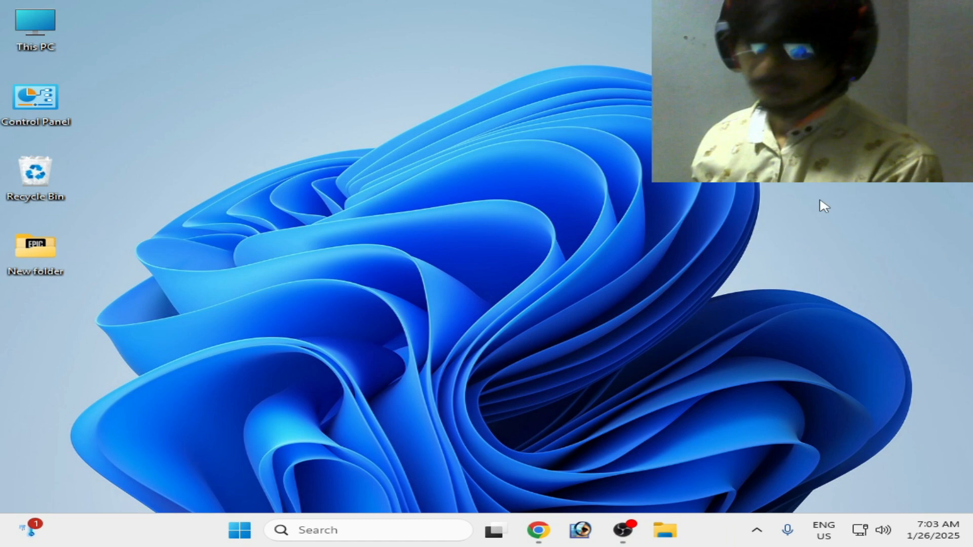
Step: Search for cmd and launch Command Prompt as administrator
{"action": "type", "text": "cmd"}
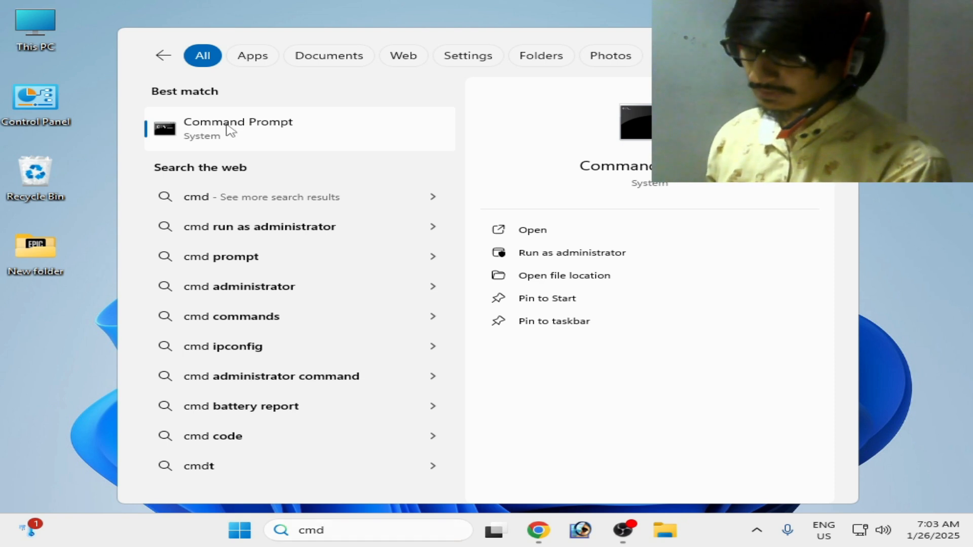
{"action": "left_click", "coordinate": [571, 253]}
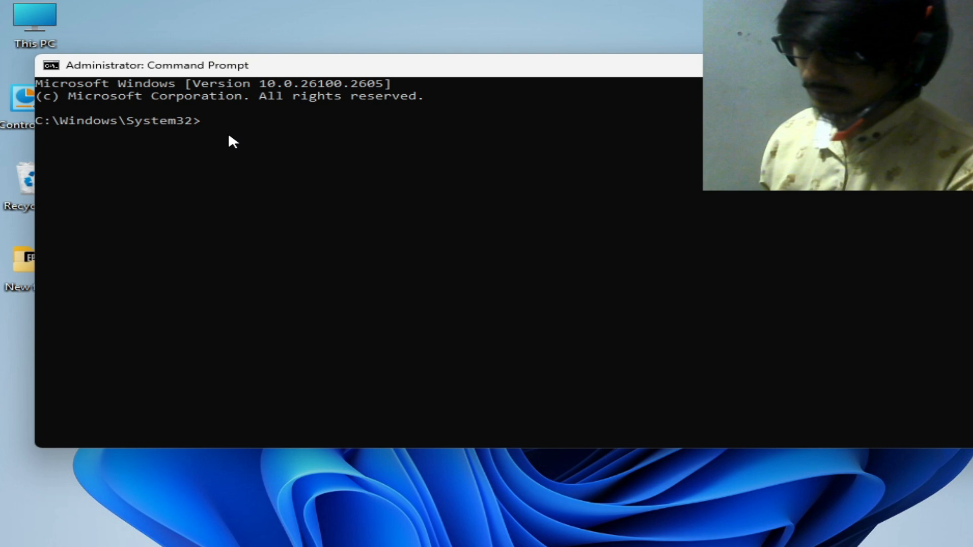
Step: Run net stop winmgmt to stop the WMI service and move the window aside
{"action": "type", "text": "net stop winmgmt"}
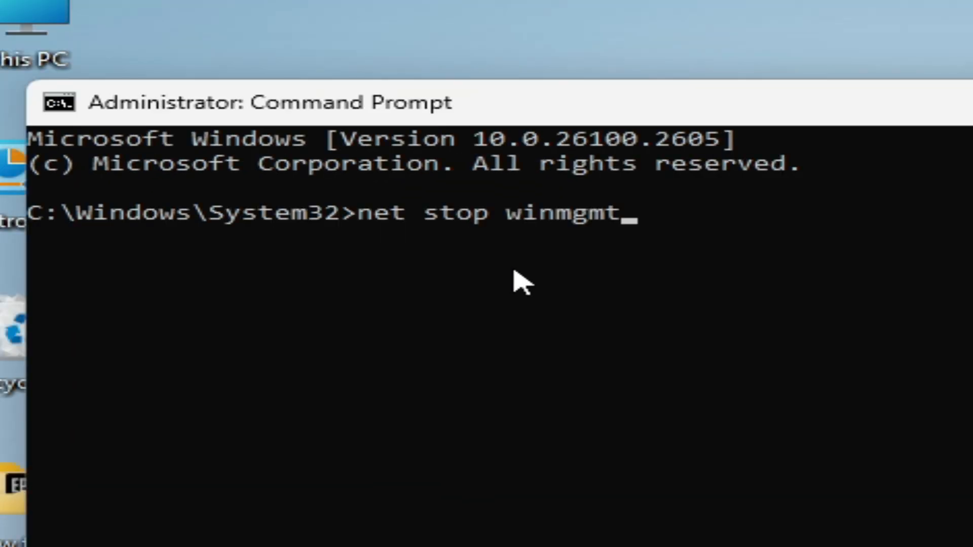
{"action": "key", "text": "enter"}
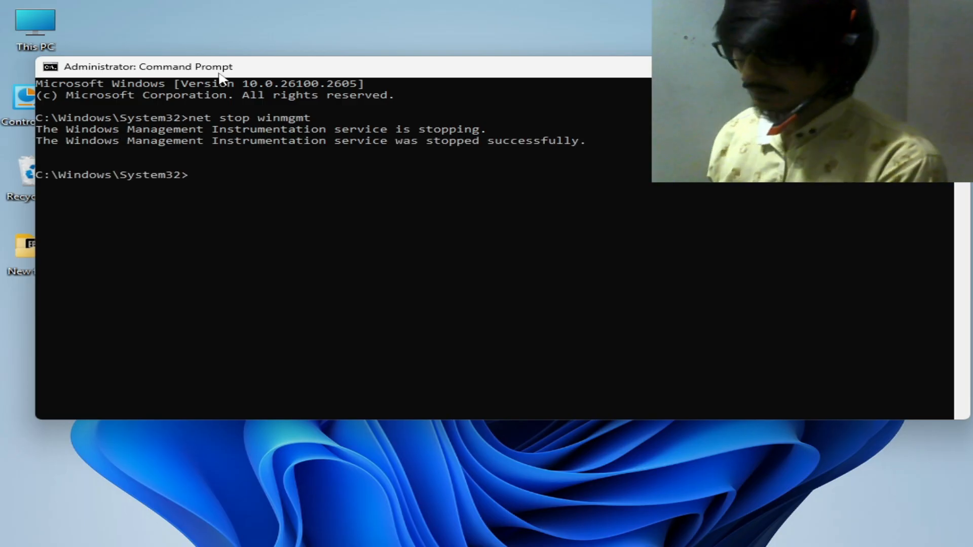
{"action": "left_click_drag", "start_coordinate": [217, 66], "coordinate": [304, 78]}
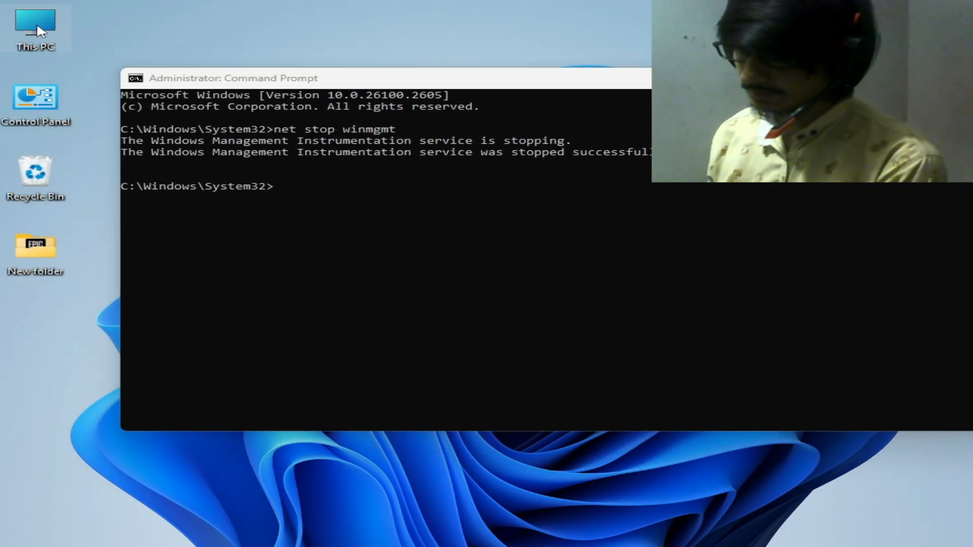
Step: Navigate from This PC into C:\Windows\System32\wbem in File Explorer
{"action": "double_click", "coordinate": [35, 28]}
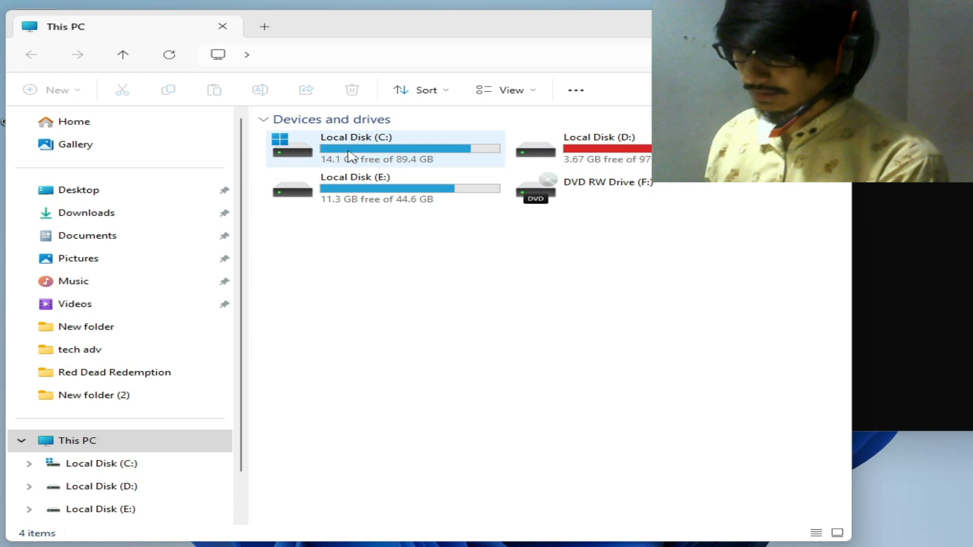
{"action": "left_click", "coordinate": [385, 147]}
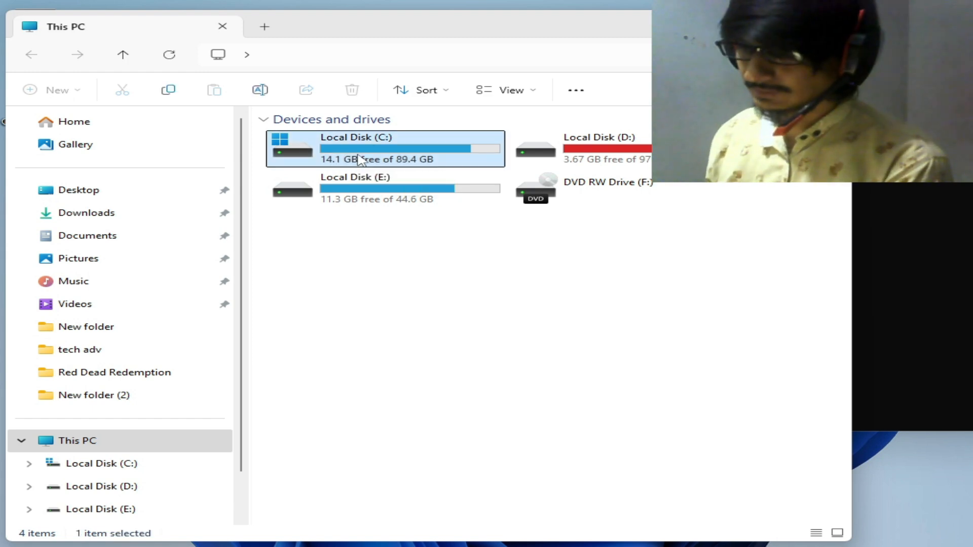
{"action": "double_click", "coordinate": [385, 148]}
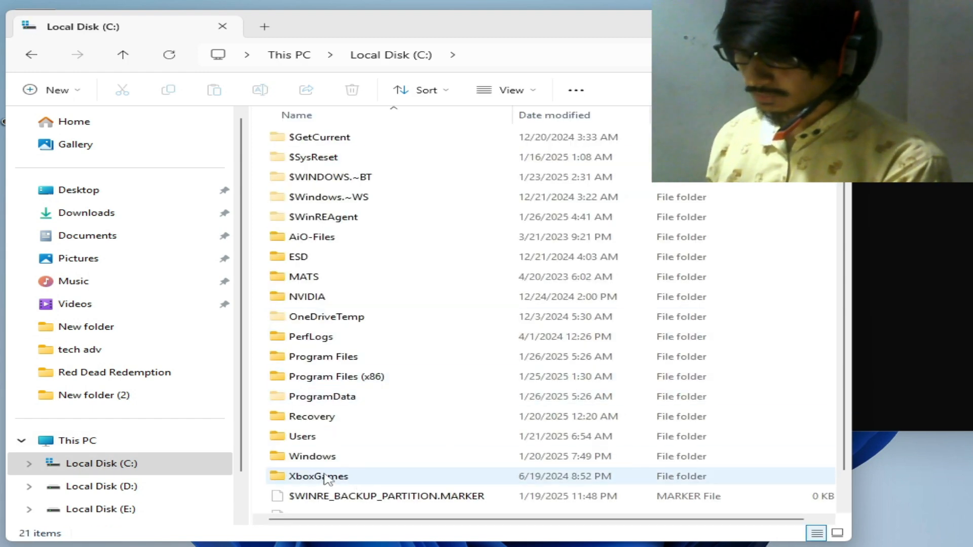
{"action": "double_click", "coordinate": [312, 456]}
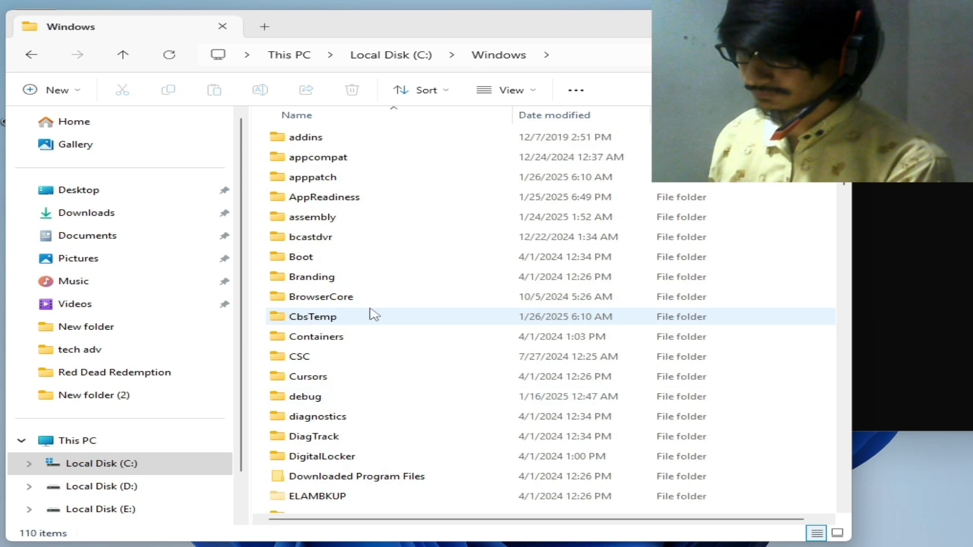
{"action": "scroll", "scroll_direction": "down", "scroll_amount": 3}
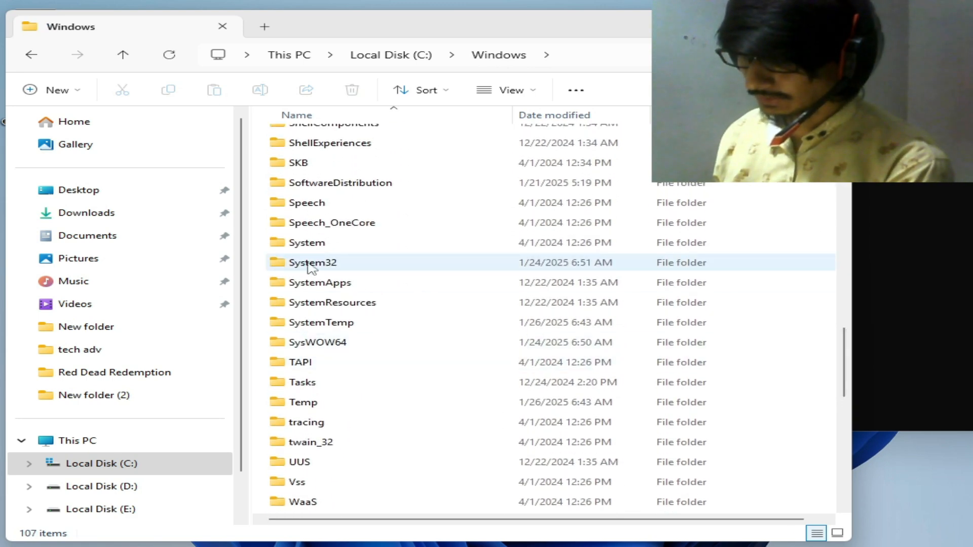
{"action": "double_click", "coordinate": [312, 263]}
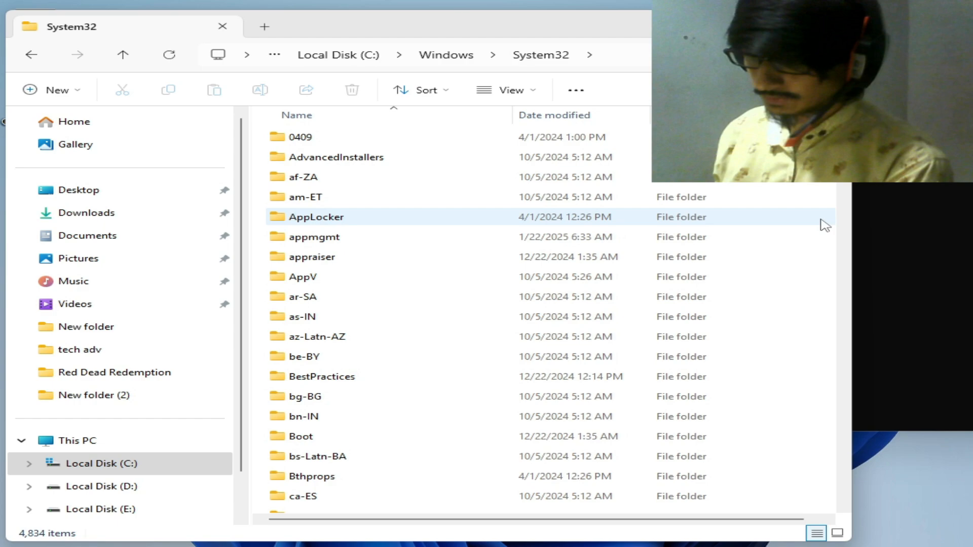
{"action": "scroll", "scroll_direction": "down", "scroll_amount": 3}
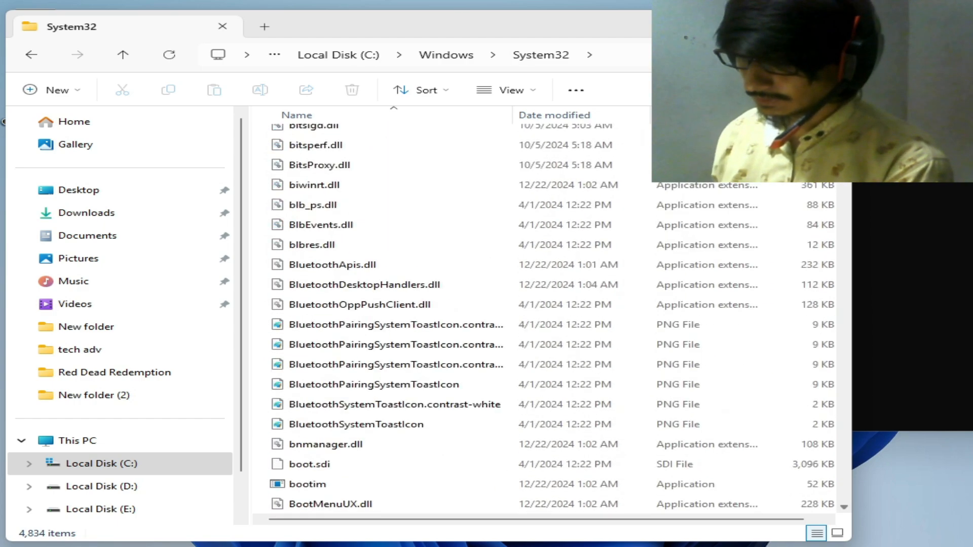
{"action": "scroll", "scroll_direction": "down", "scroll_amount": 3}
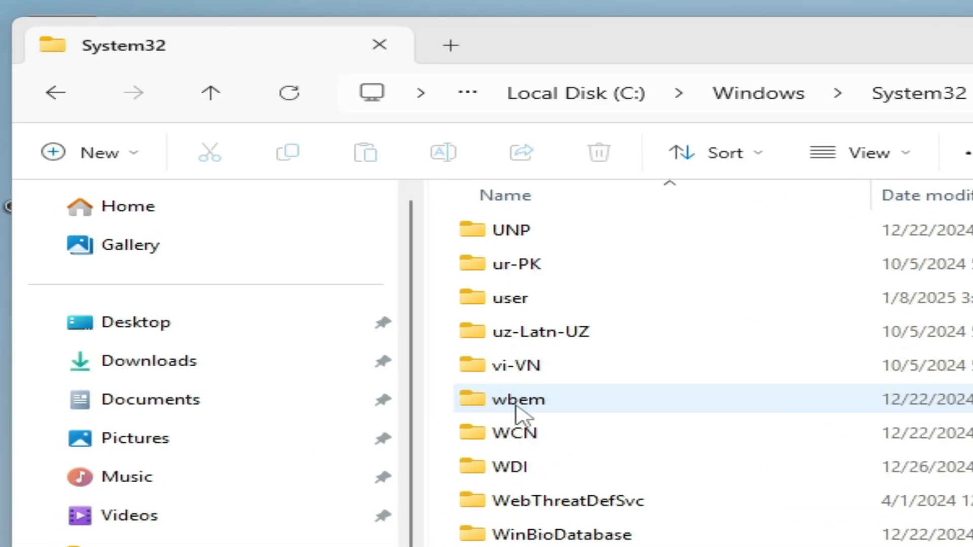
{"action": "double_click", "coordinate": [517, 400]}
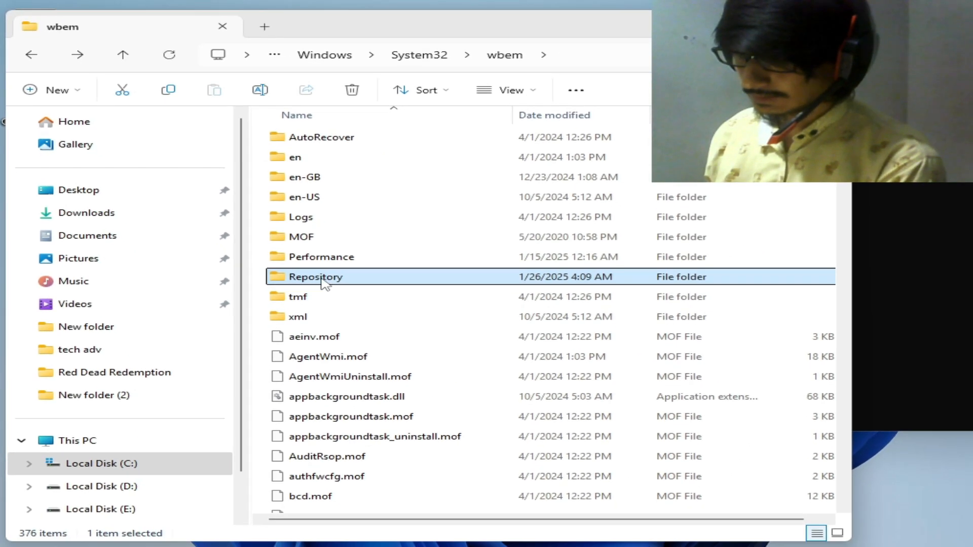
Step: Attempt to rename Repository to RepositoryOLD and retry the Folder In Use warning
{"action": "right_click", "coordinate": [316, 276]}
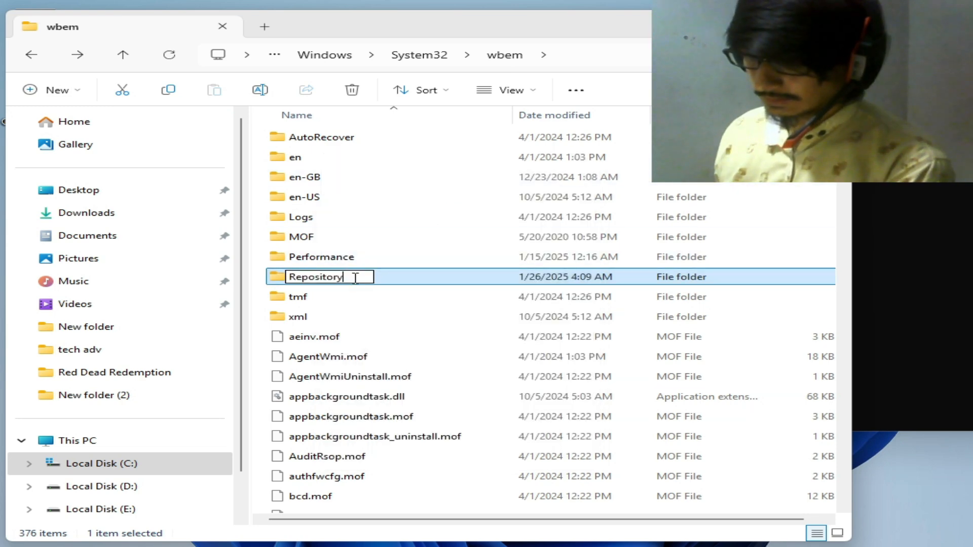
{"action": "type", "text": "O"}
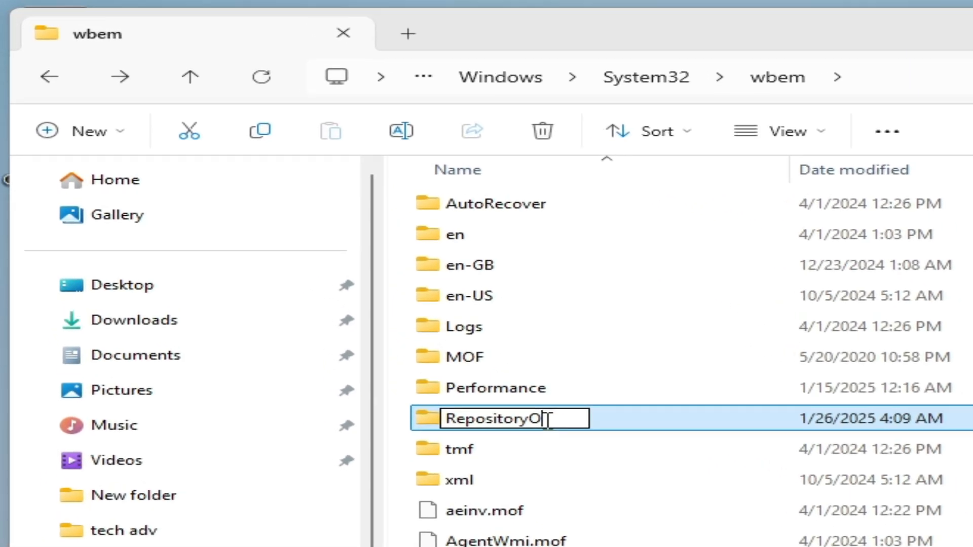
{"action": "type", "text": "LD"}
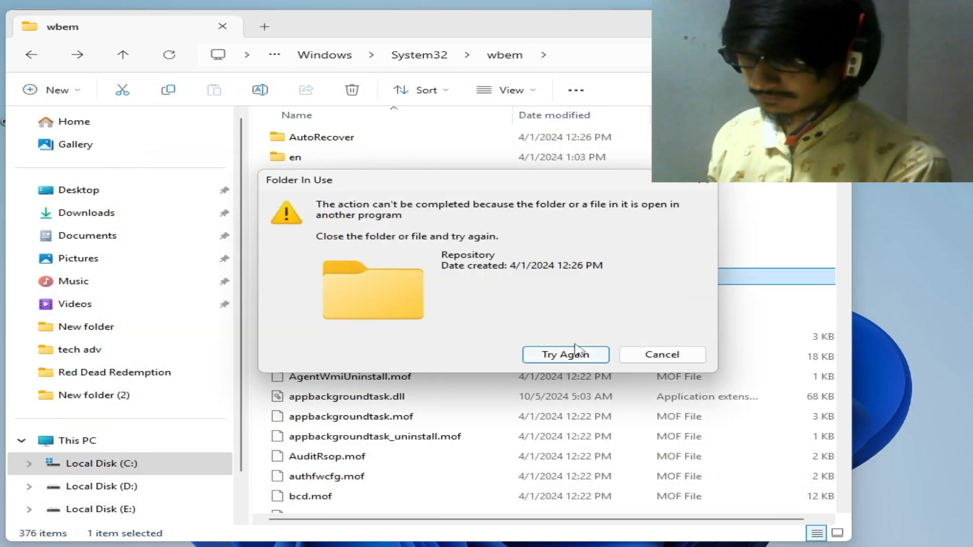
{"action": "left_click", "coordinate": [564, 354]}
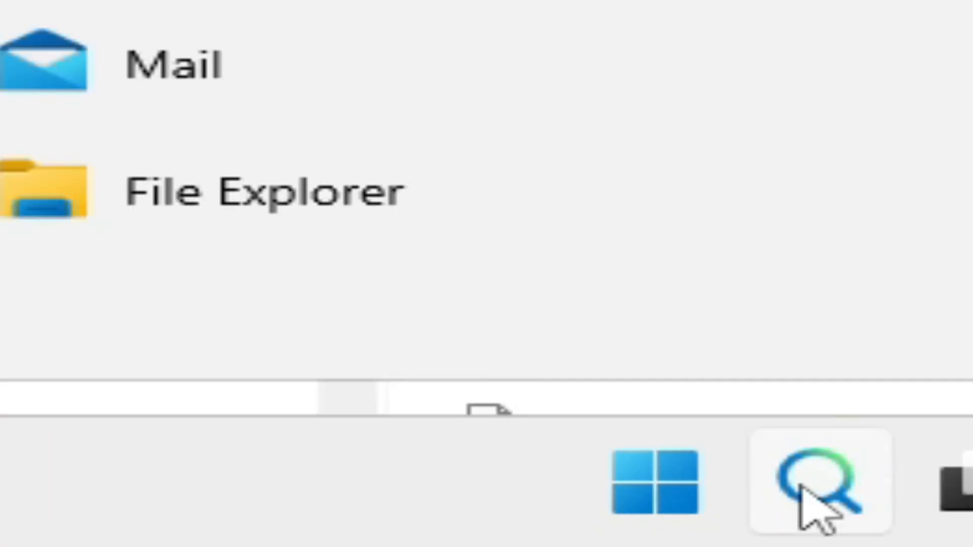
Step: Search the Start menu for services to launch the Services console
{"action": "type", "text": "settings"}
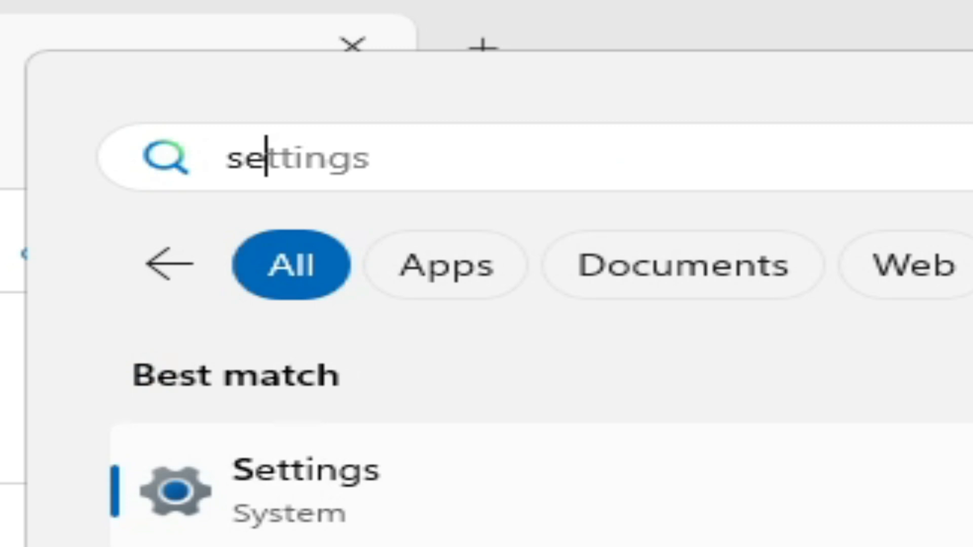
{"action": "type", "text": "services"}
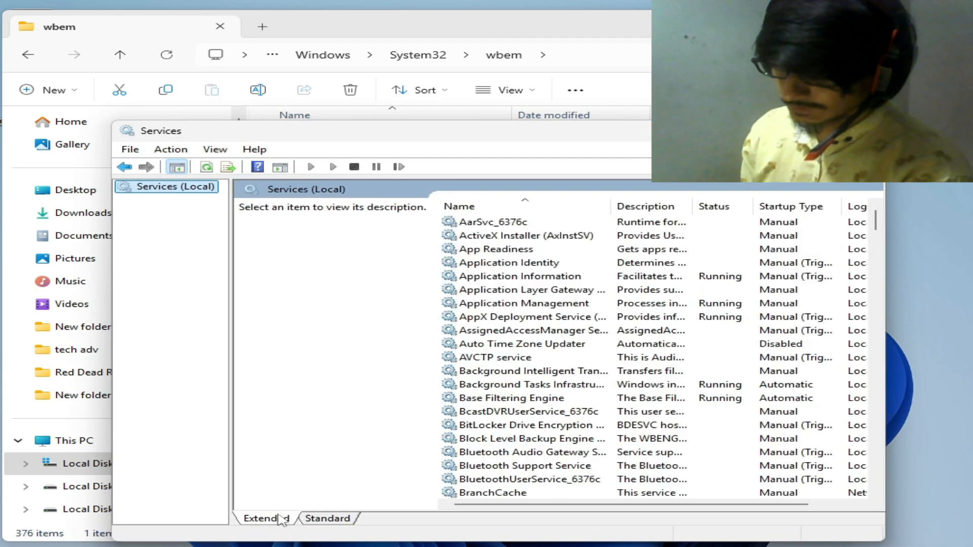
Step: Locate Windows Management Instrumentation in Services and stop the service
{"action": "scroll", "scroll_direction": "down", "scroll_amount": 3}
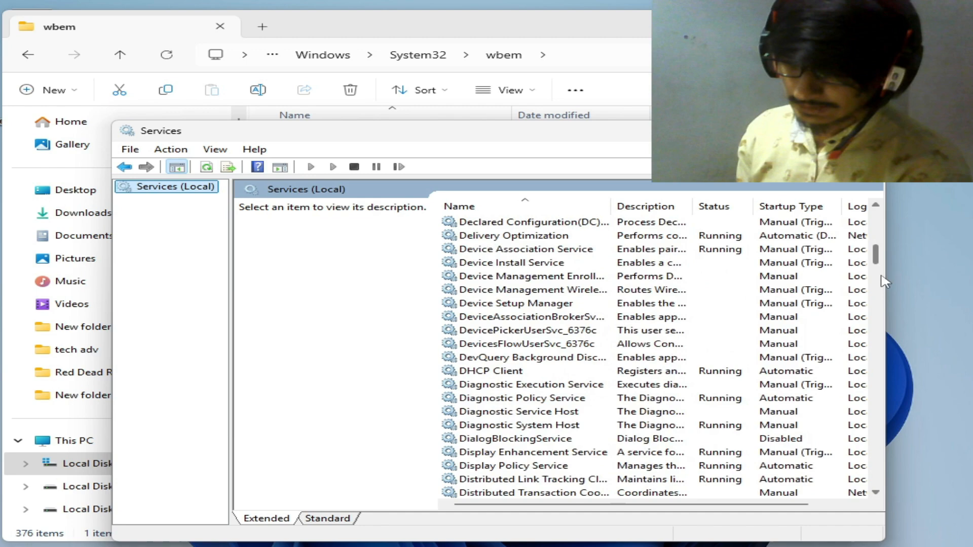
{"action": "scroll", "scroll_direction": "down", "scroll_amount": 3}
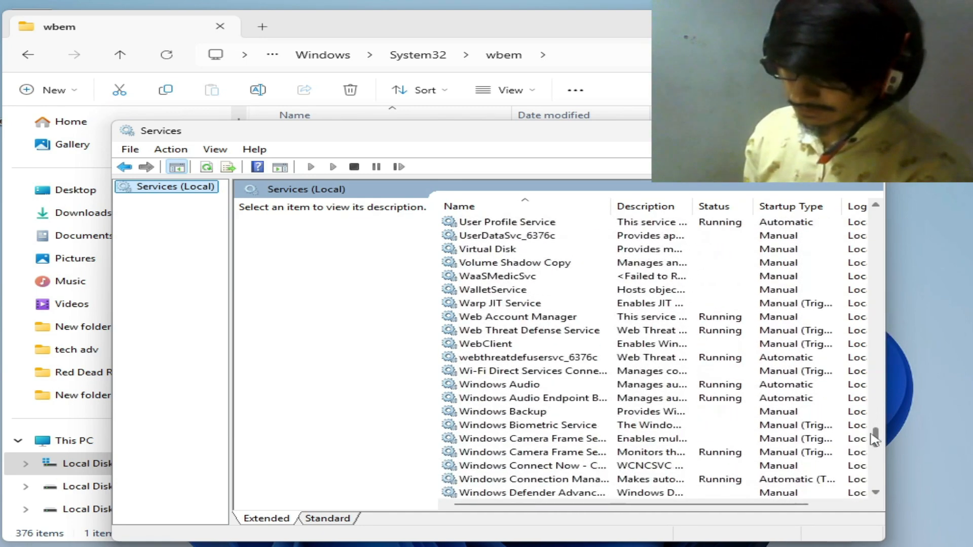
{"action": "scroll", "scroll_direction": "down", "scroll_amount": 3}
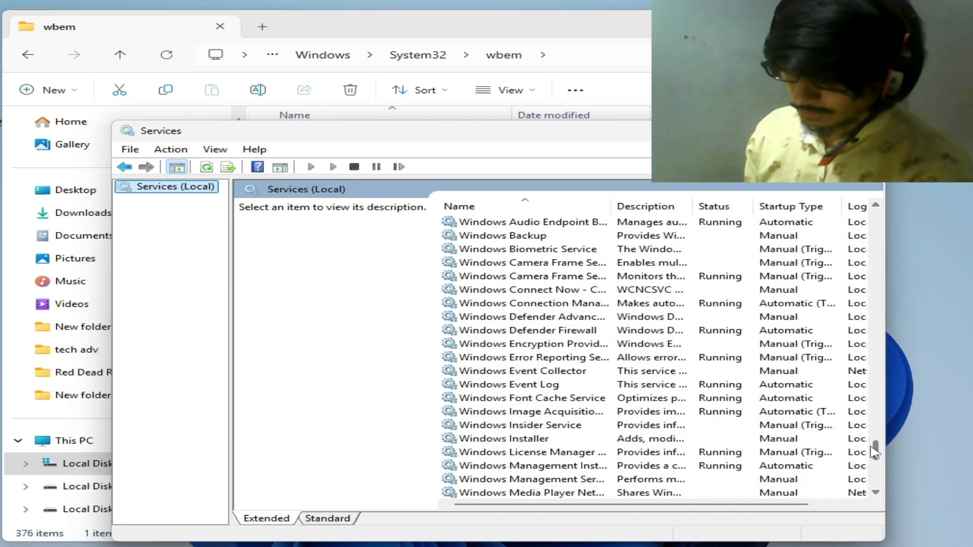
{"action": "left_click", "coordinate": [533, 425]}
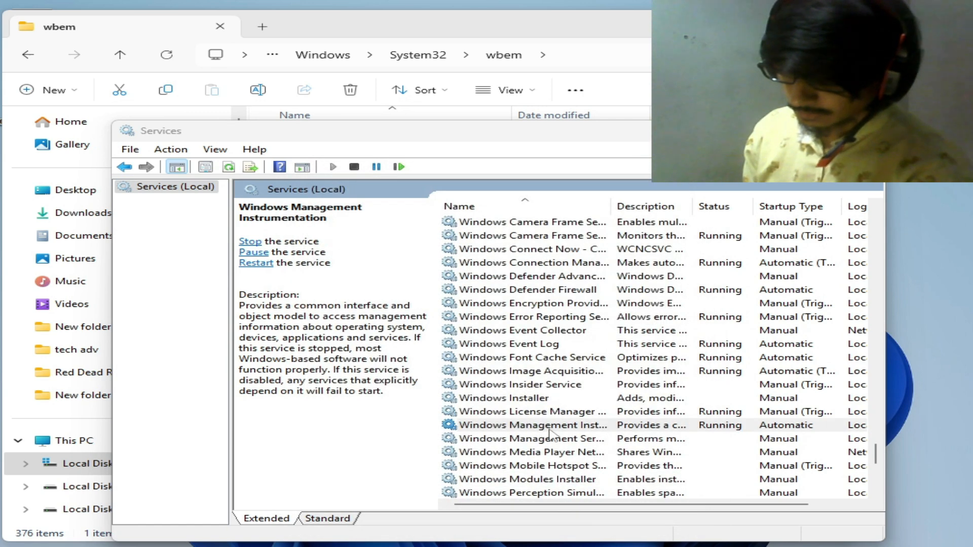
{"action": "left_click", "coordinate": [531, 426]}
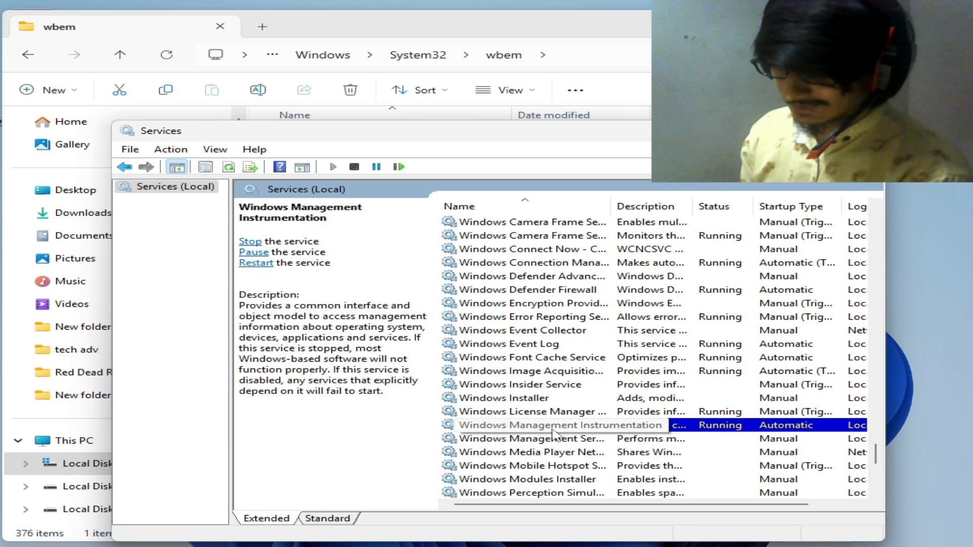
{"action": "right_click", "coordinate": [558, 425]}
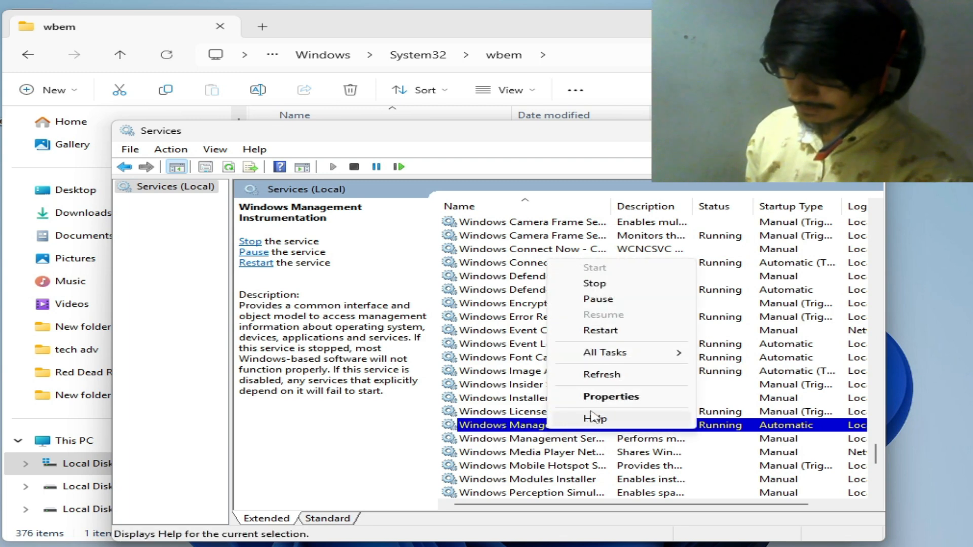
{"action": "left_click", "coordinate": [594, 283]}
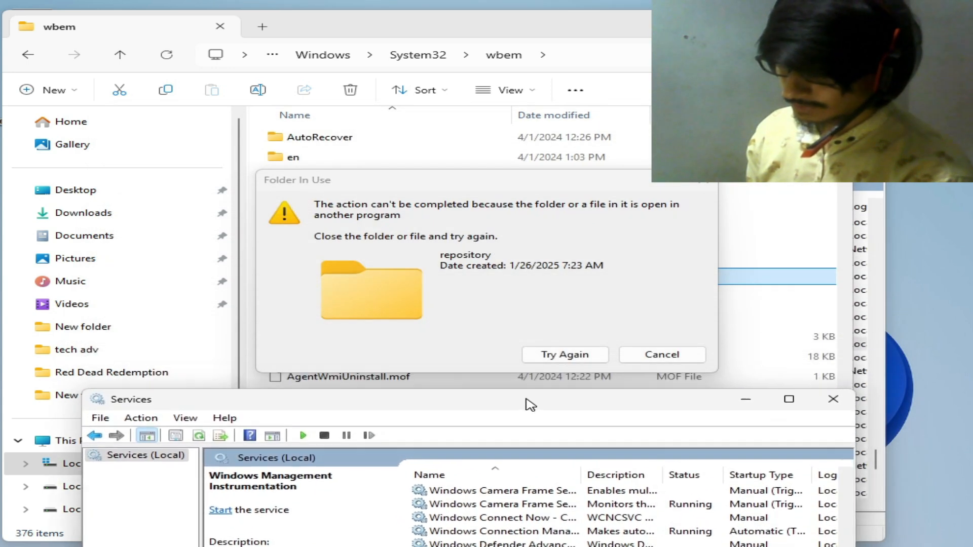
Step: Dismiss the Folder In Use warning and restart the computer from the Start power menu
{"action": "left_click", "coordinate": [662, 354]}
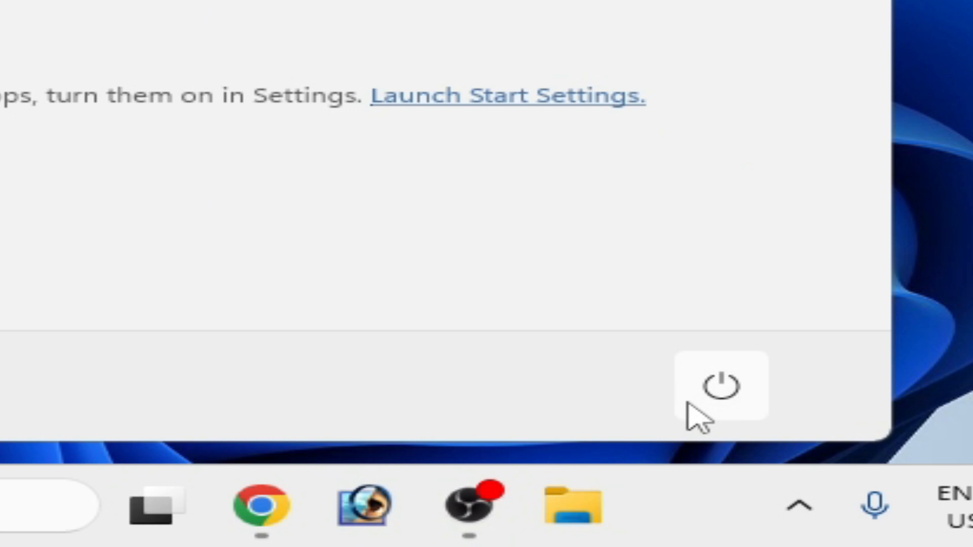
{"action": "left_click", "coordinate": [719, 385]}
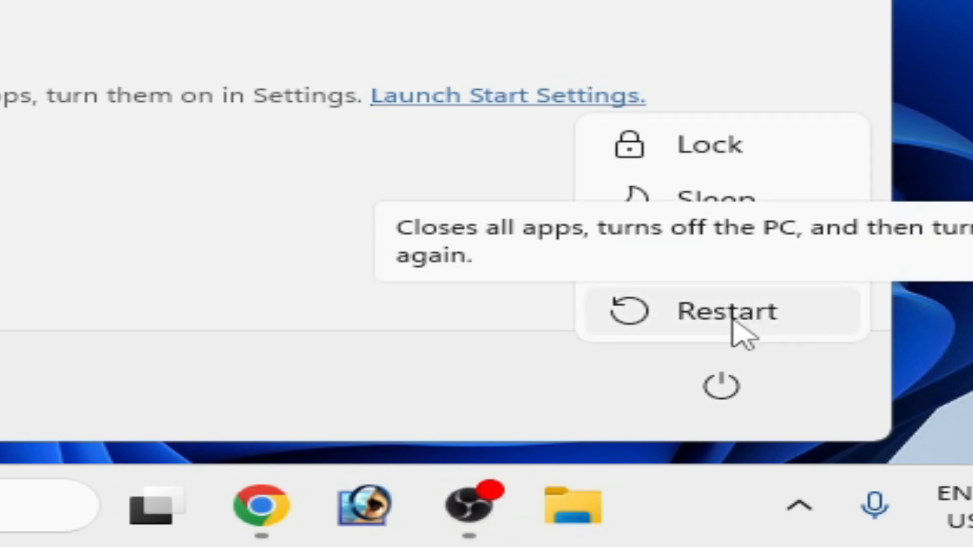
{"action": "left_click", "coordinate": [719, 310]}
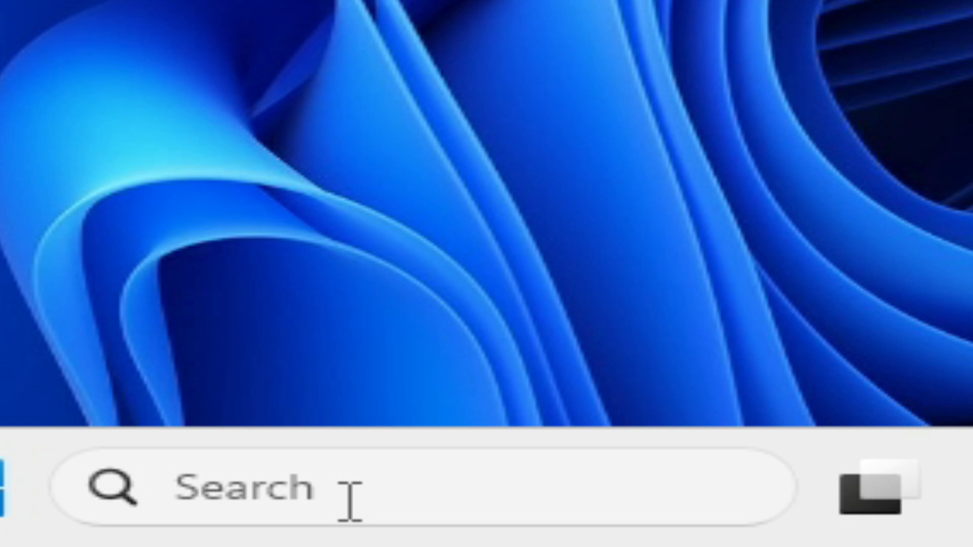
Step: Search 'cmd' and launch Command Prompt as administrator
{"action": "type", "text": "cmd"}
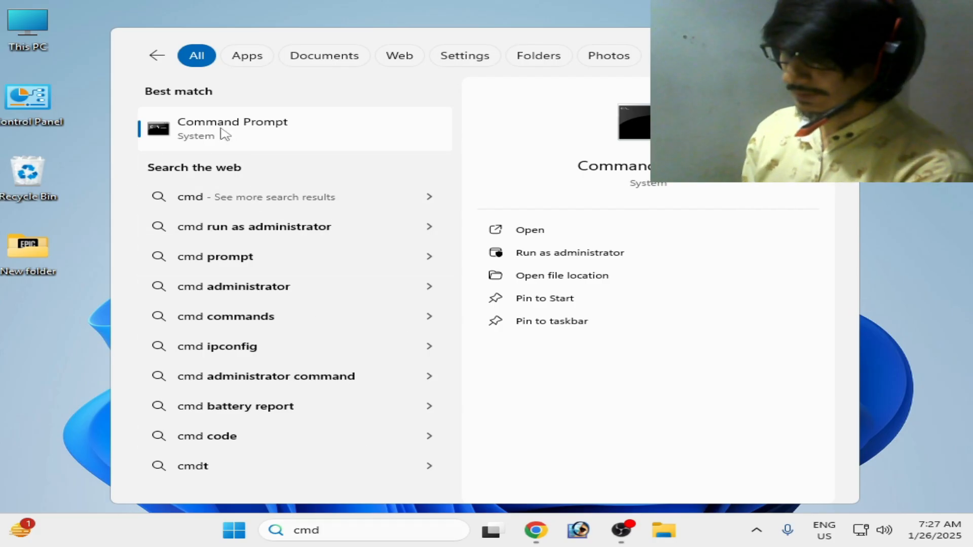
{"action": "right_click", "coordinate": [232, 128]}
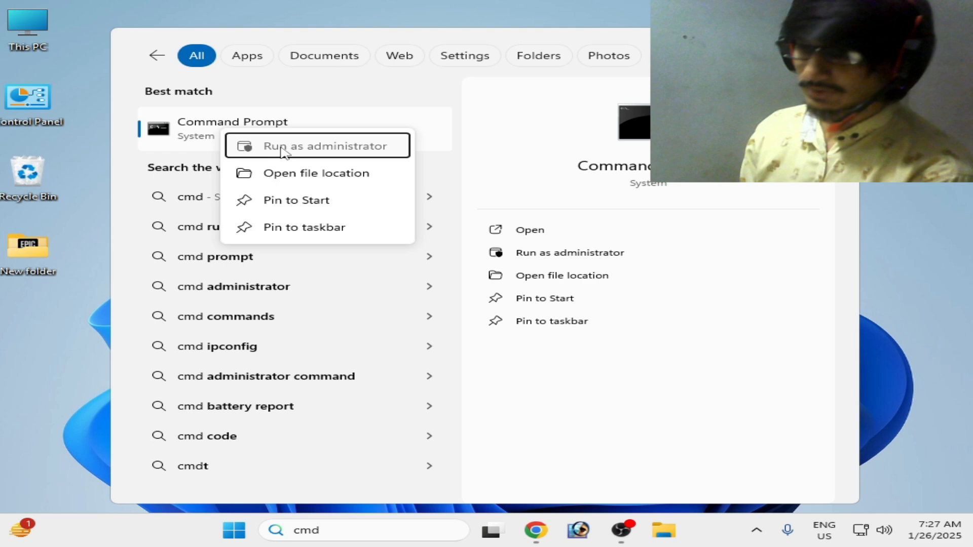
{"action": "left_click", "coordinate": [330, 146]}
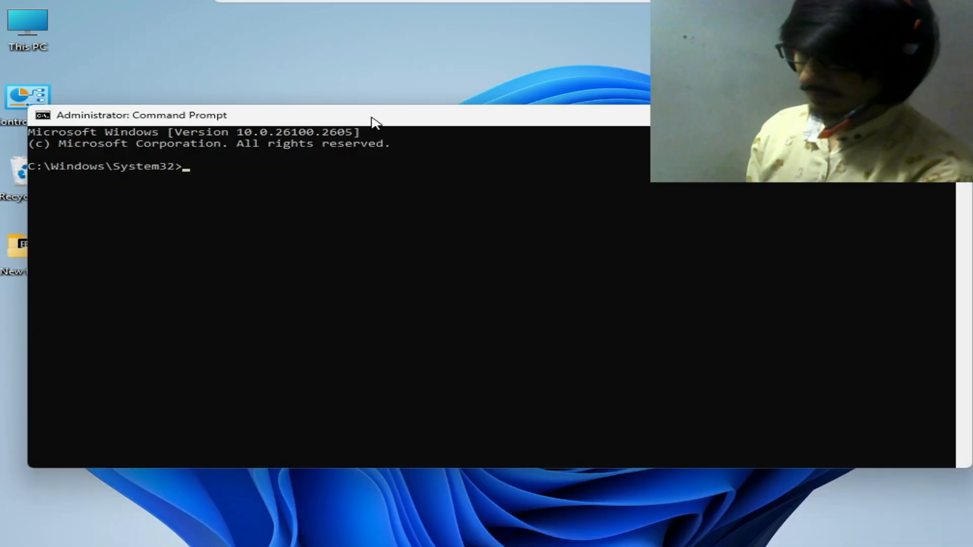
Step: Run 'net stop winmgmt', then paste 'winmgmt /resetRepository' at the prompt
{"action": "type", "text": "net stop winmgmt"}
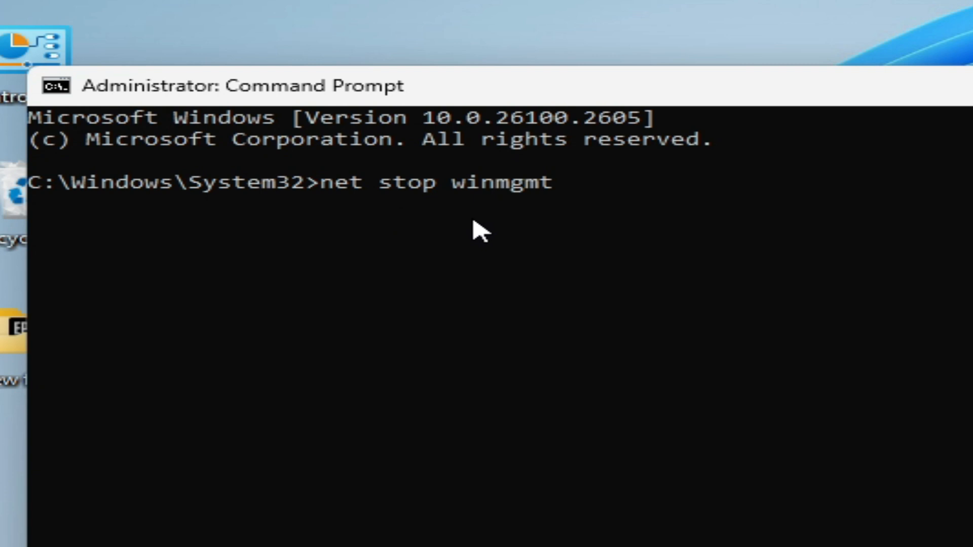
{"action": "mouse_move", "coordinate": [560, 205]}
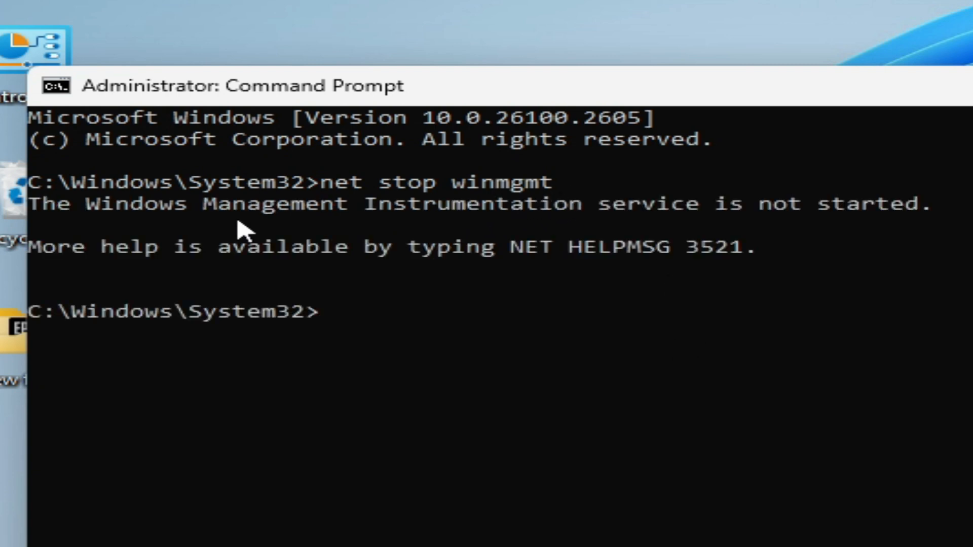
{"action": "mouse_move", "coordinate": [760, 233]}
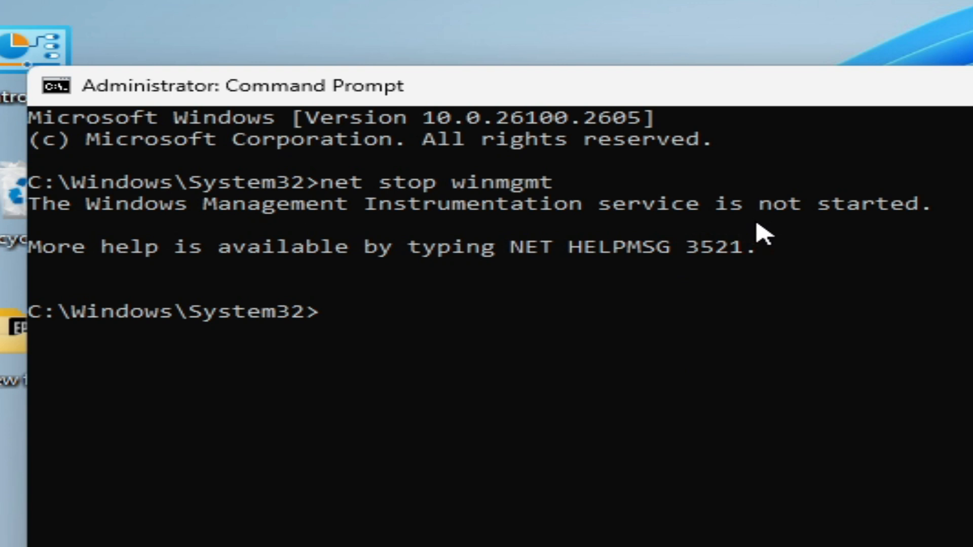
{"action": "mouse_move", "coordinate": [677, 314]}
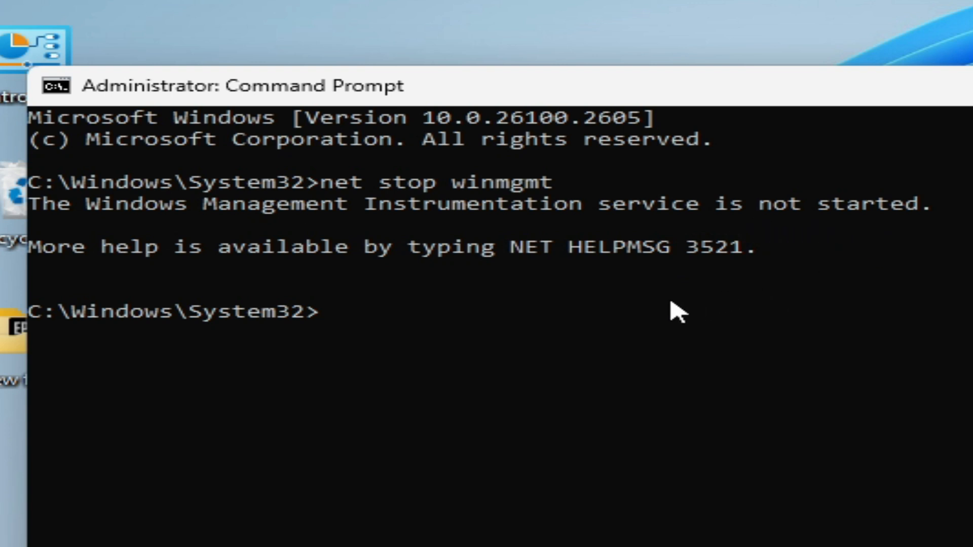
{"action": "mouse_move", "coordinate": [664, 316]}
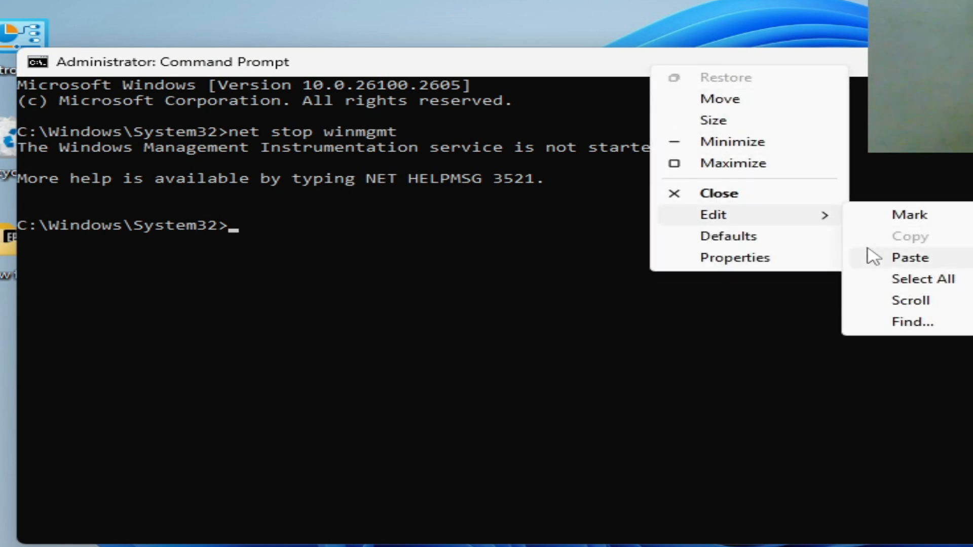
{"action": "left_click", "coordinate": [909, 257]}
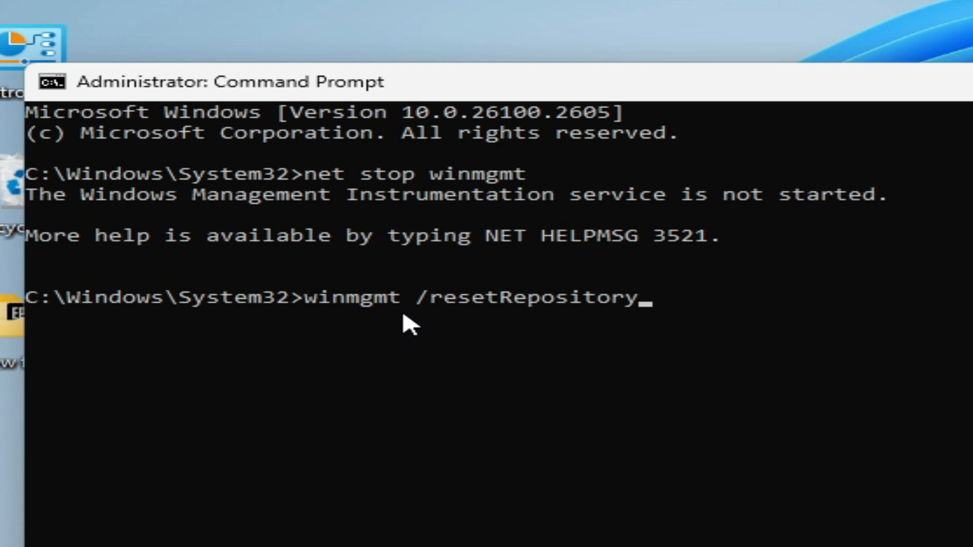
{"action": "mouse_move", "coordinate": [494, 327]}
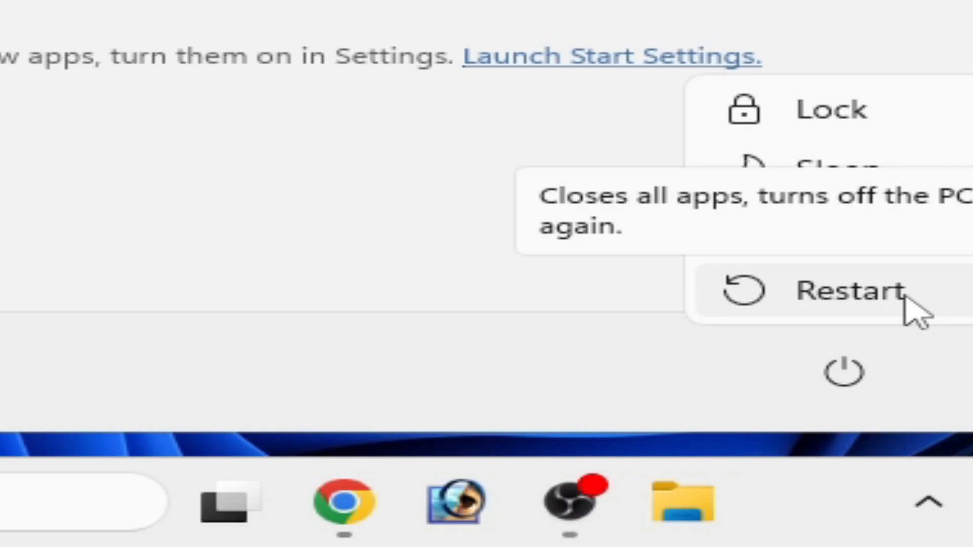
Step: Restart the PC, then reach Turn Windows features on or off via Control Panel's Uninstall a program
{"action": "left_click", "coordinate": [844, 292]}
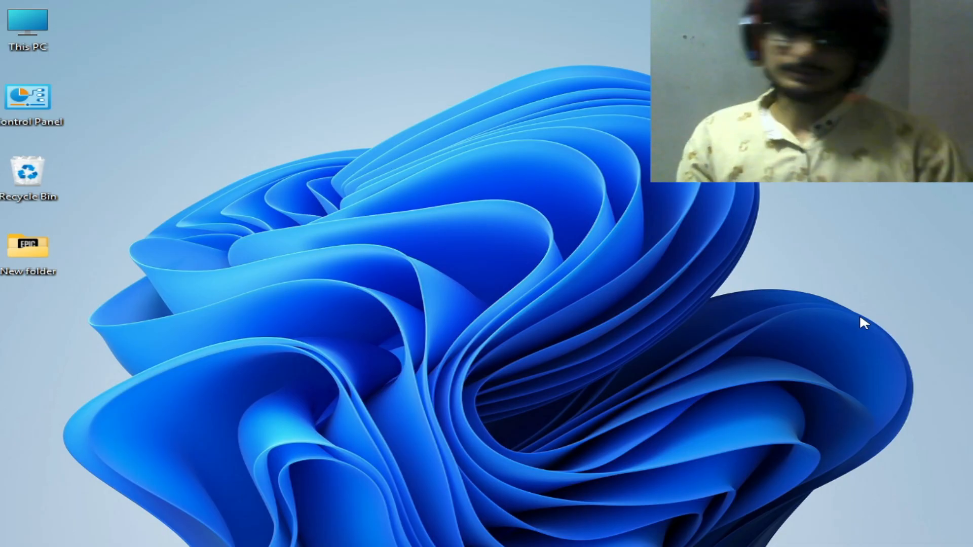
{"action": "mouse_move", "coordinate": [851, 285]}
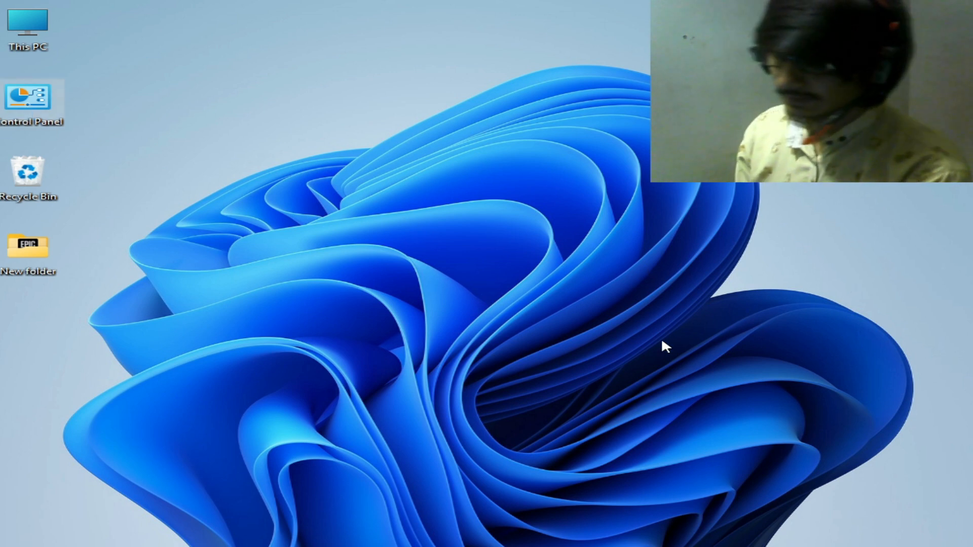
{"action": "double_click", "coordinate": [29, 99]}
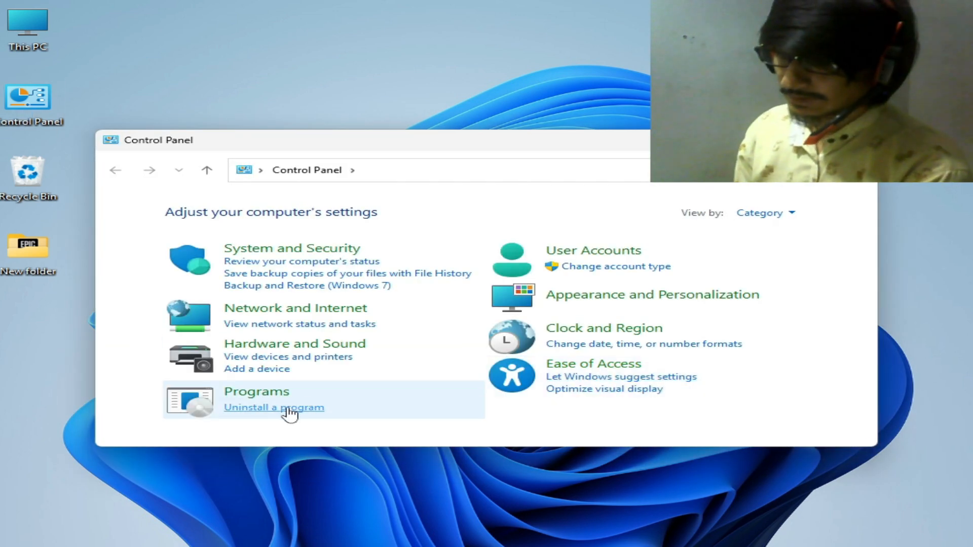
{"action": "left_click", "coordinate": [274, 408]}
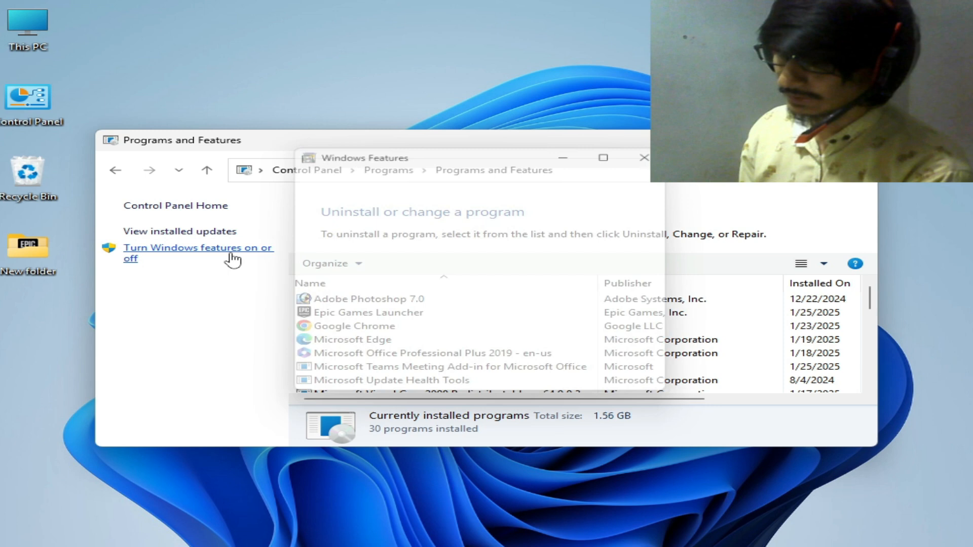
{"action": "left_click", "coordinate": [197, 247]}
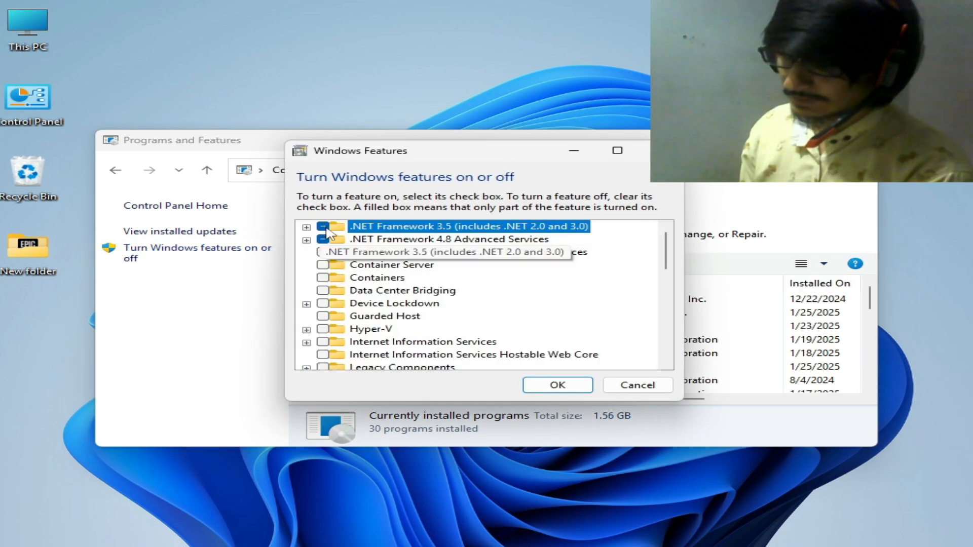
Step: Tick .NET Framework 3.5 (includes .NET 2.0 and 3.0) and confirm with OK to begin installation
{"action": "left_click", "coordinate": [306, 227]}
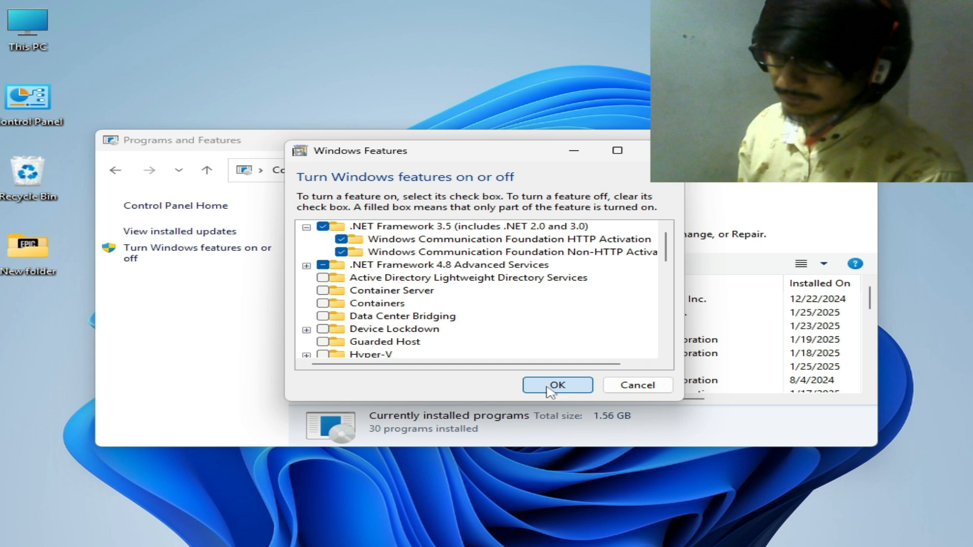
{"action": "left_click", "coordinate": [556, 385]}
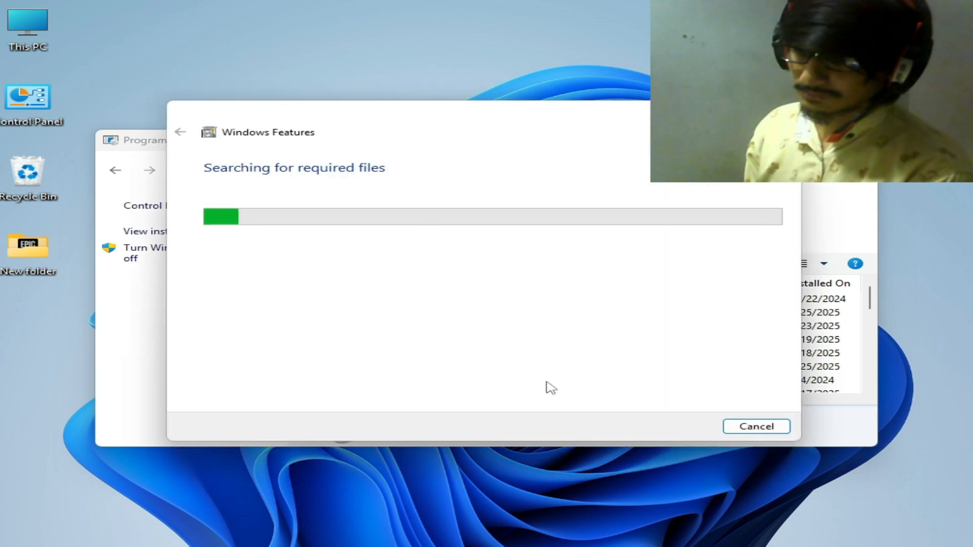